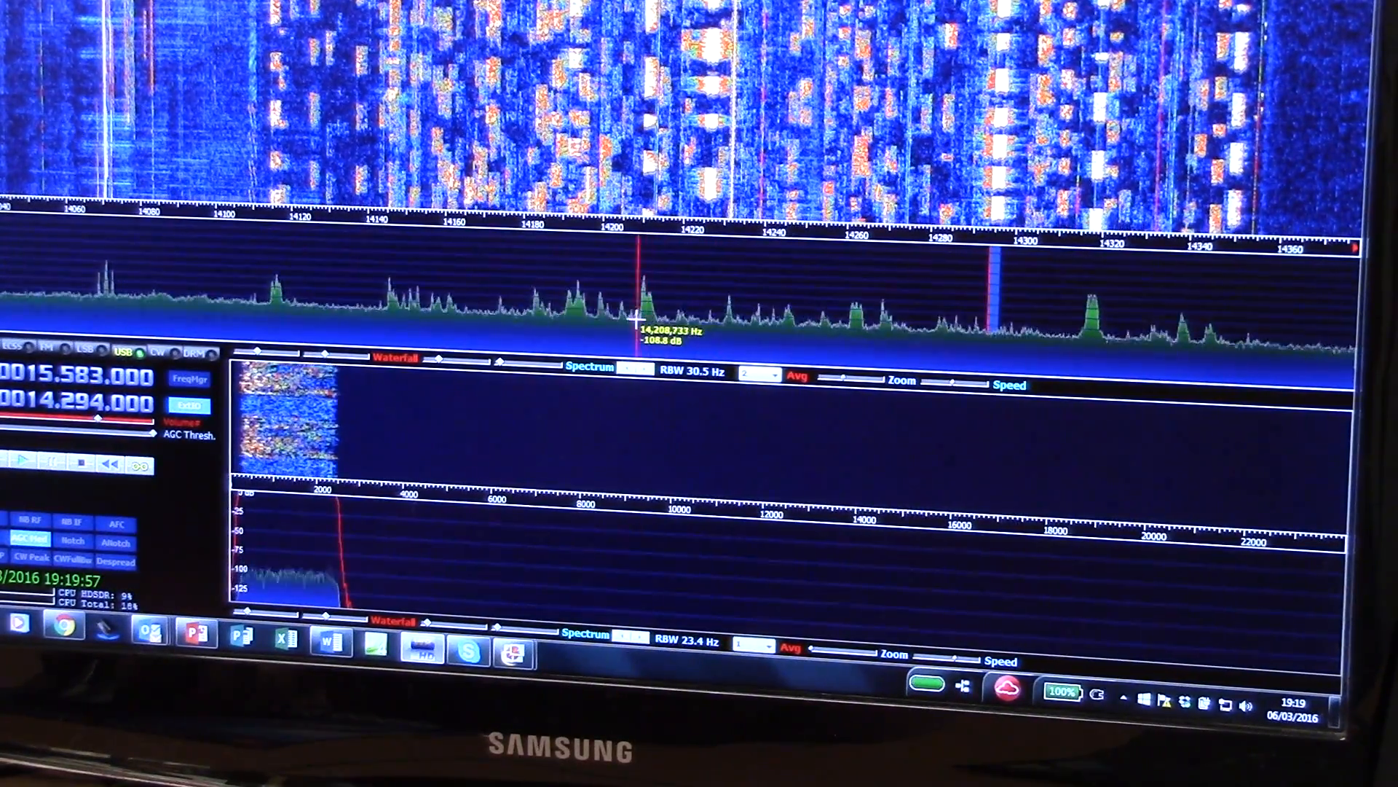
Step: Tune to a lower signal on the waterfall, then settle on the 14.209 MHz signal
click(646, 321)
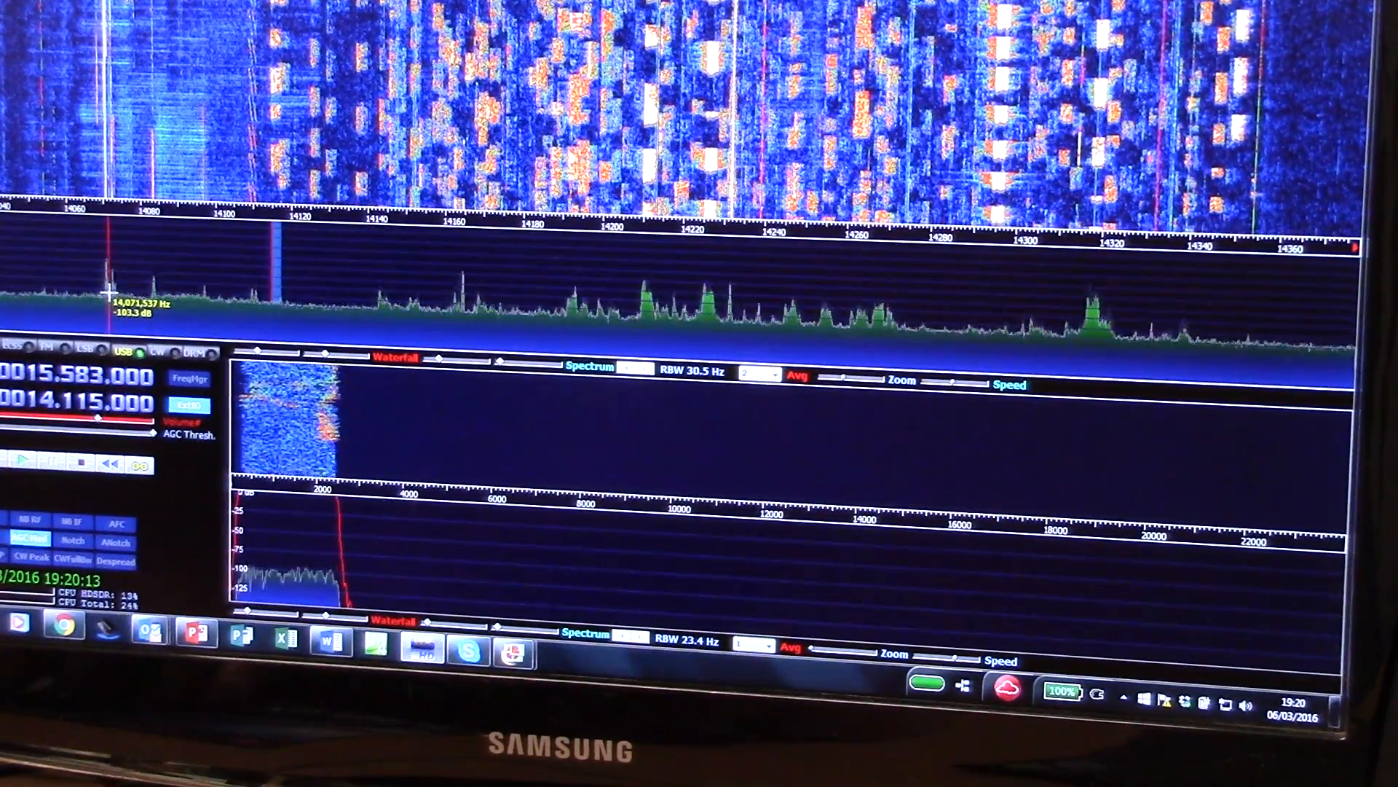
click(638, 299)
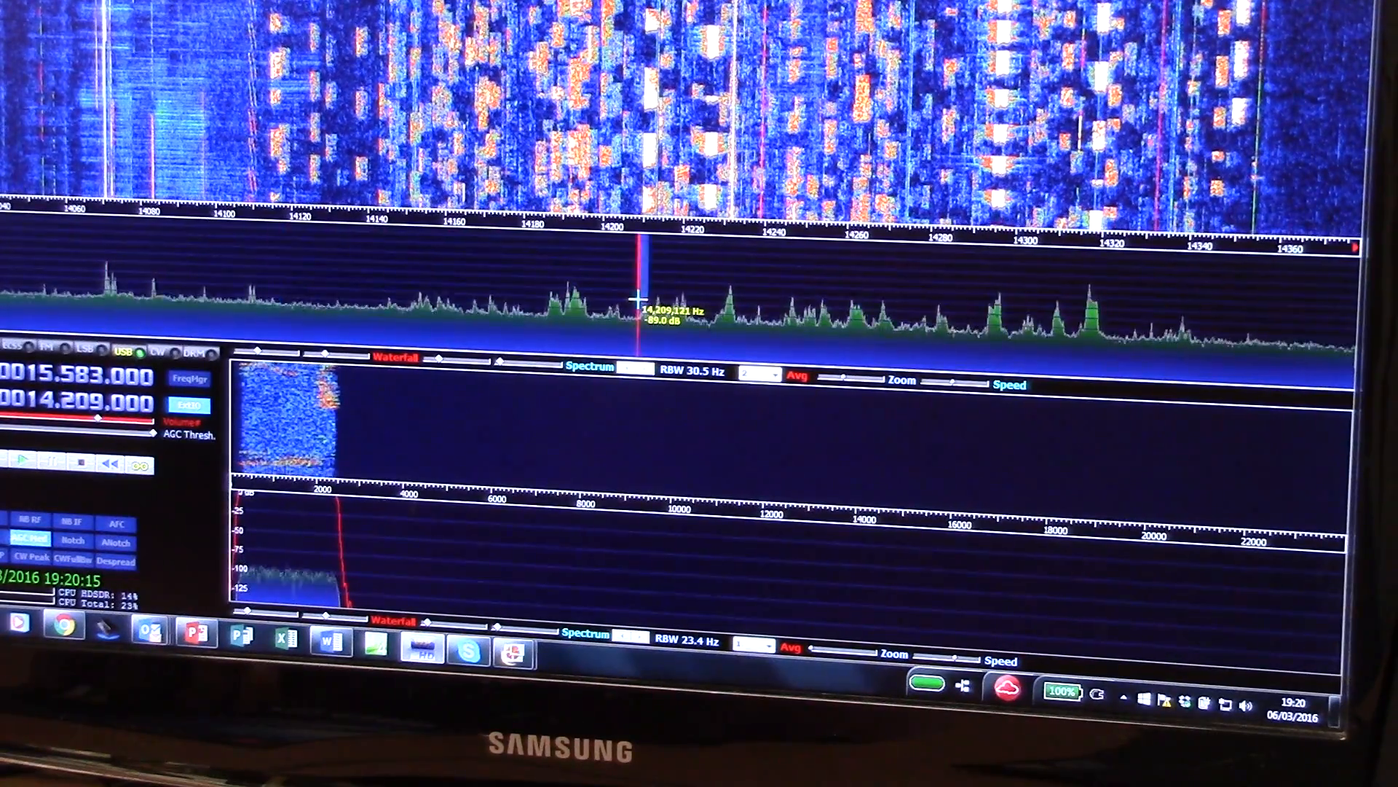